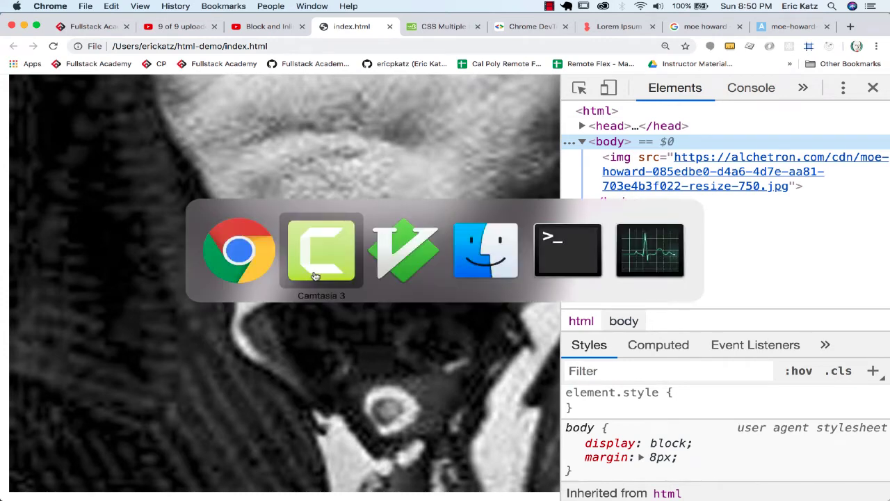
# Add a .moe rule whose background-image is the alchetron.com Moe Howard photo URL.
pyautogui.click(407, 250)
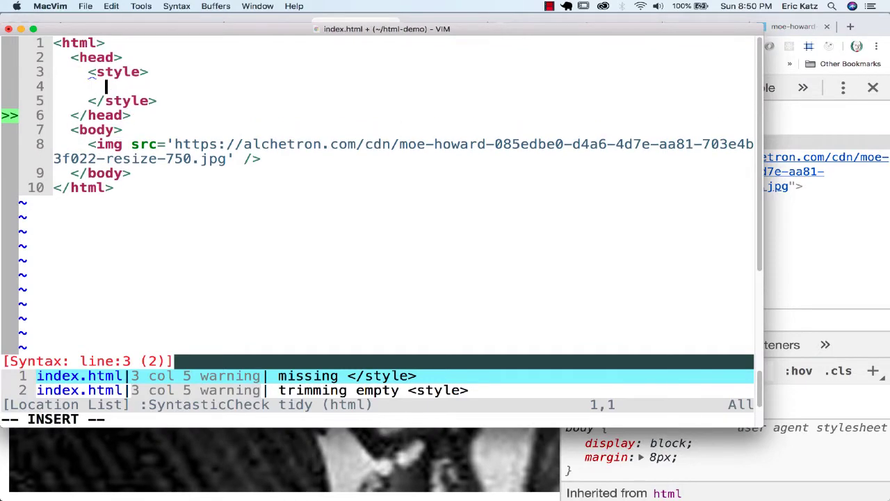
pyautogui.write('.moe {')
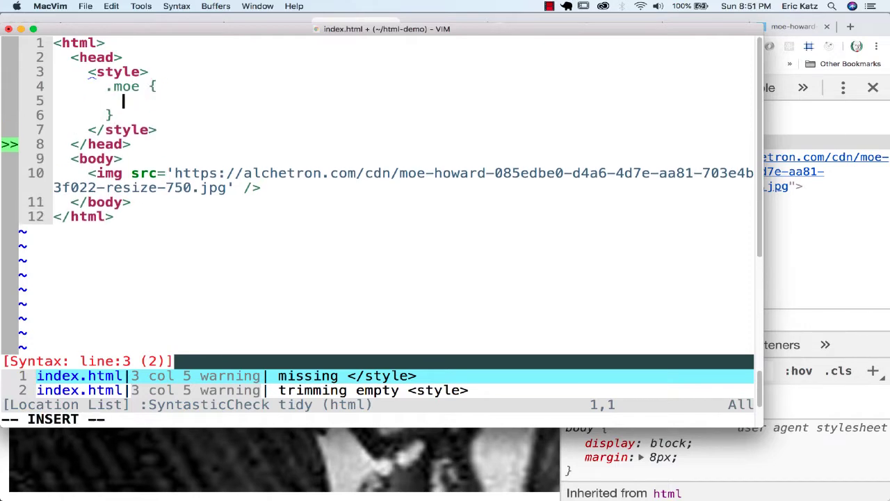
pyautogui.write('background-ima')
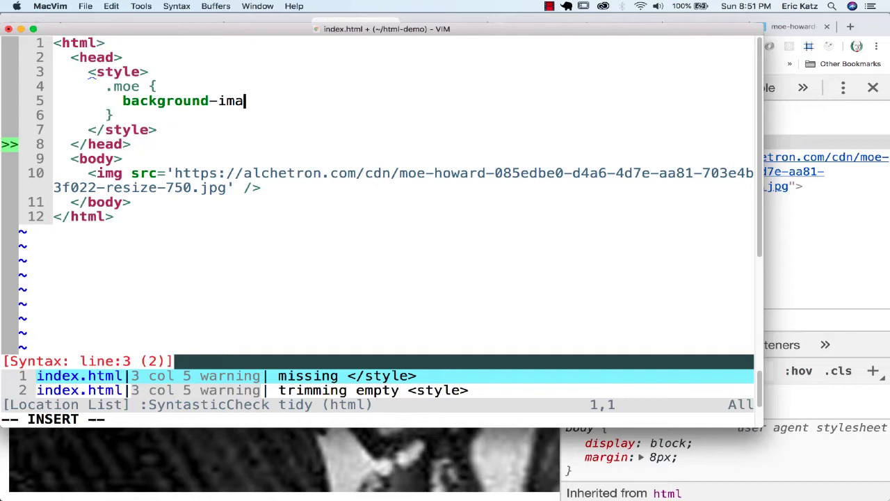
pyautogui.write('ge:')
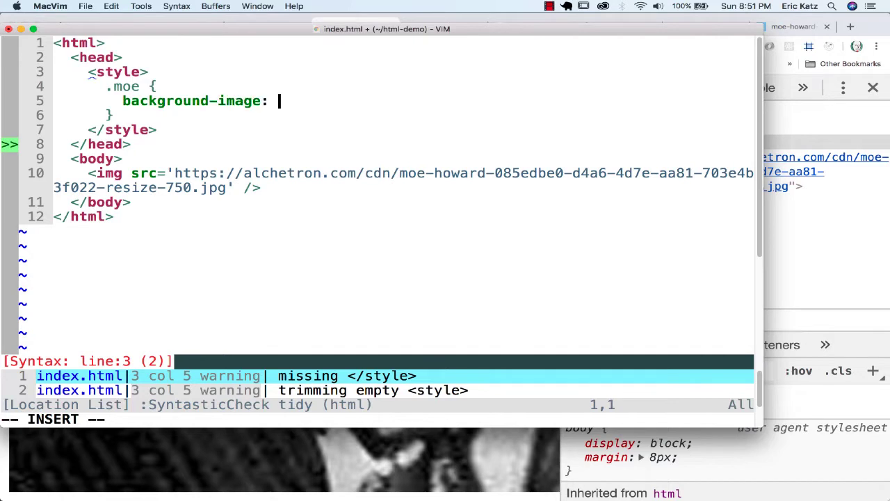
pyautogui.write('ur')
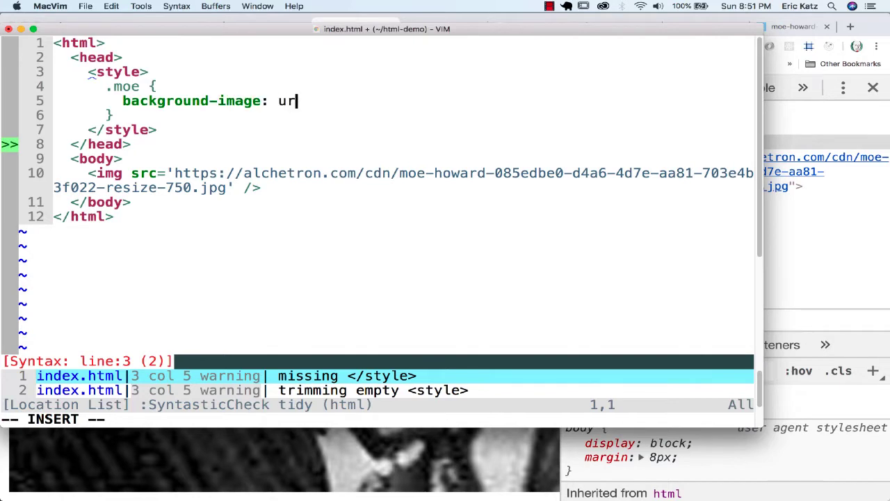
pyautogui.write('l();')
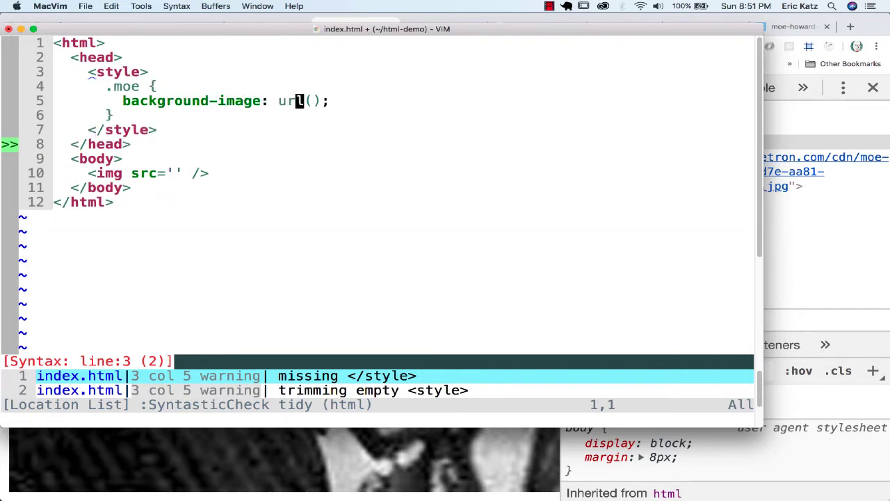
pyautogui.write('https://alchetron.com/cdn/moe-howard-085edbe0-d4a6-4d7e-aa81-703e4b3f022-resize-750.jpg')
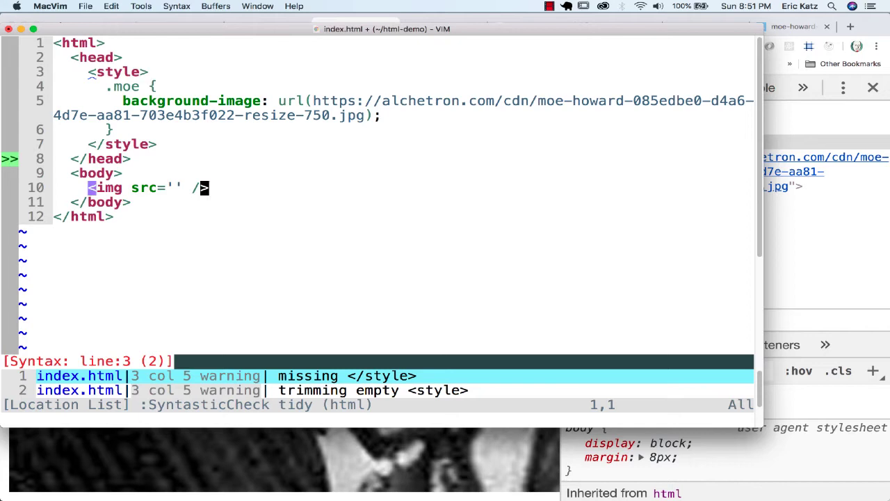
# Replace the img tag with an empty <div class='moe'></div>.
pyautogui.write('<div')
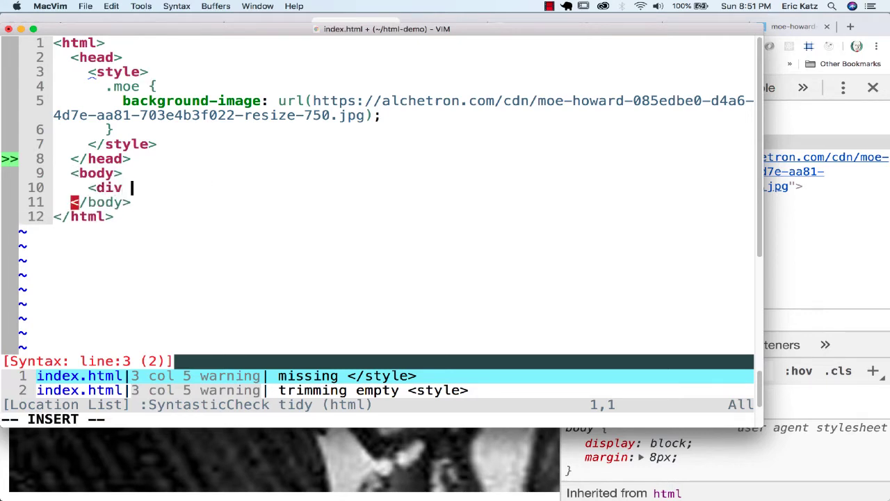
pyautogui.write("class='moe")
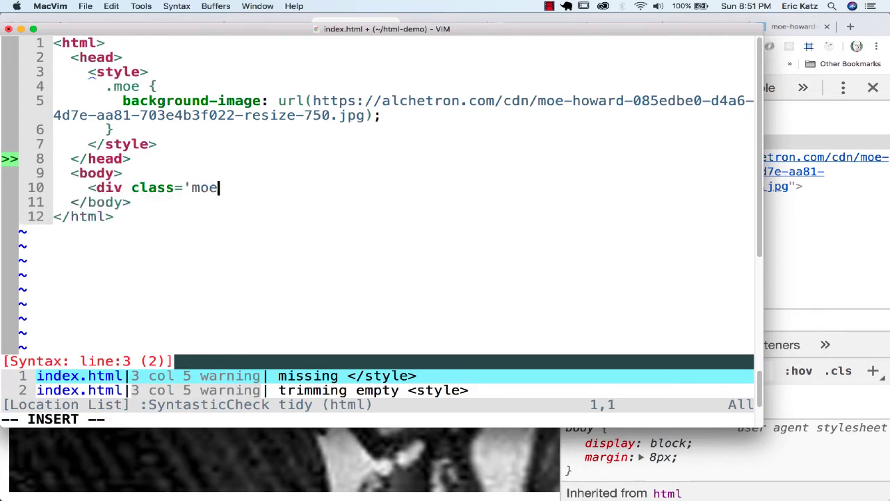
pyautogui.write("'></div>")
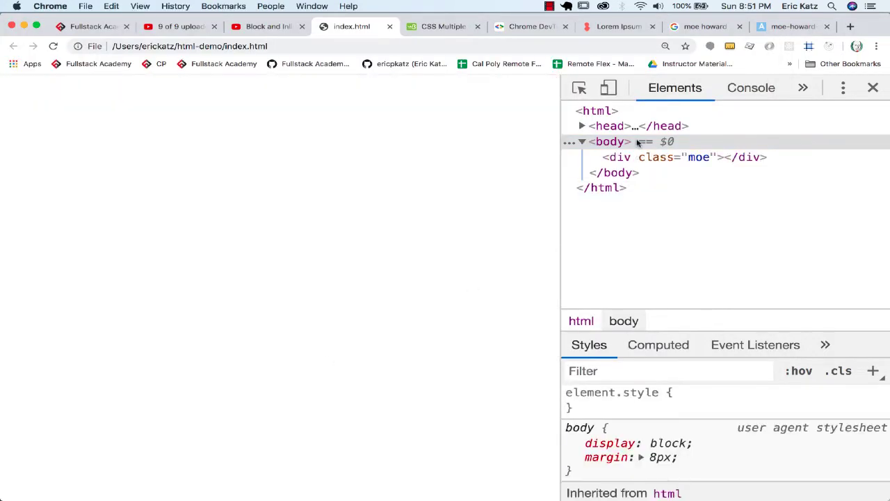
# Reload index.html in Chrome and inspect the moe div in DevTools.
pyautogui.click(684, 155)
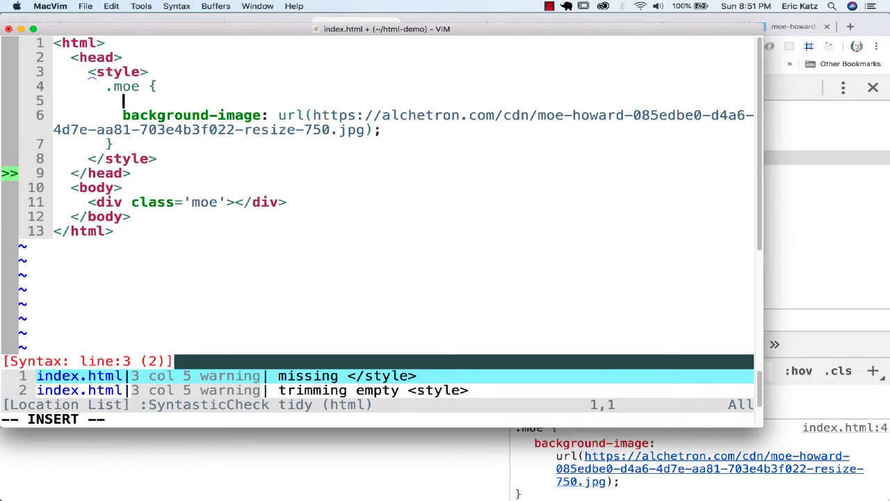
# Add width: 100px and height: 100px to the .moe rule.
pyautogui.write('width:')
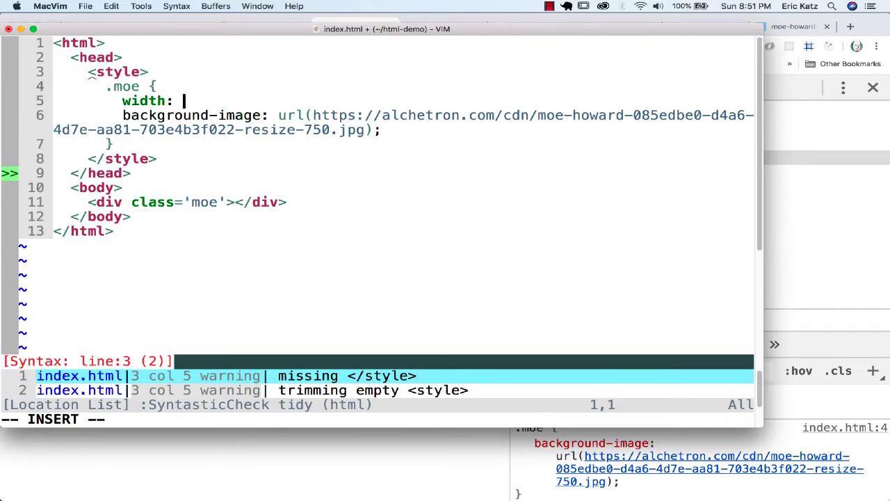
pyautogui.write('100px;')
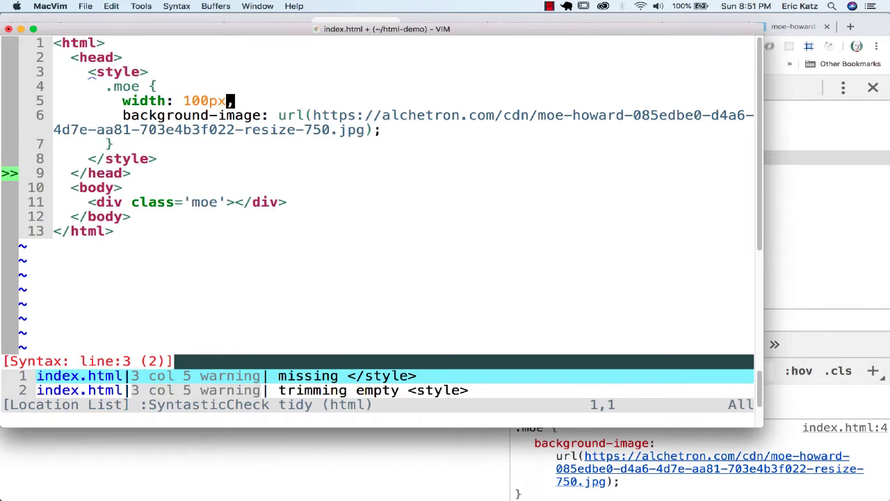
pyautogui.write('hei')
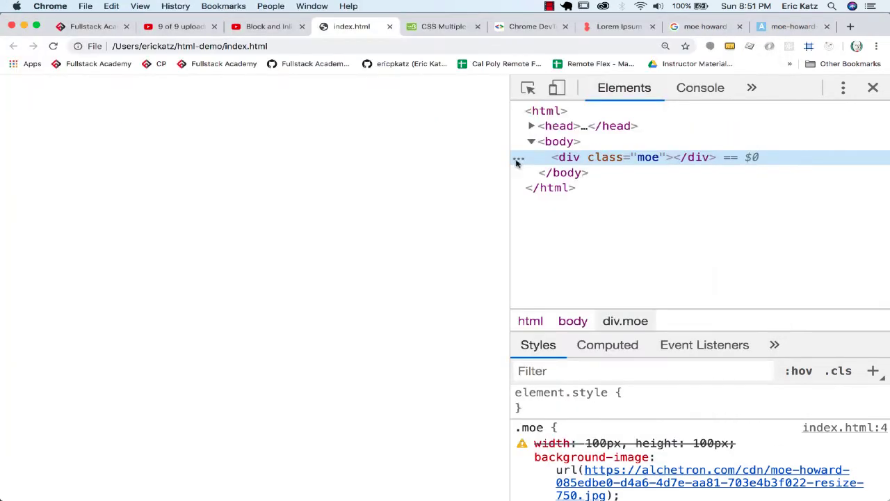
pyautogui.moveTo(590, 235)
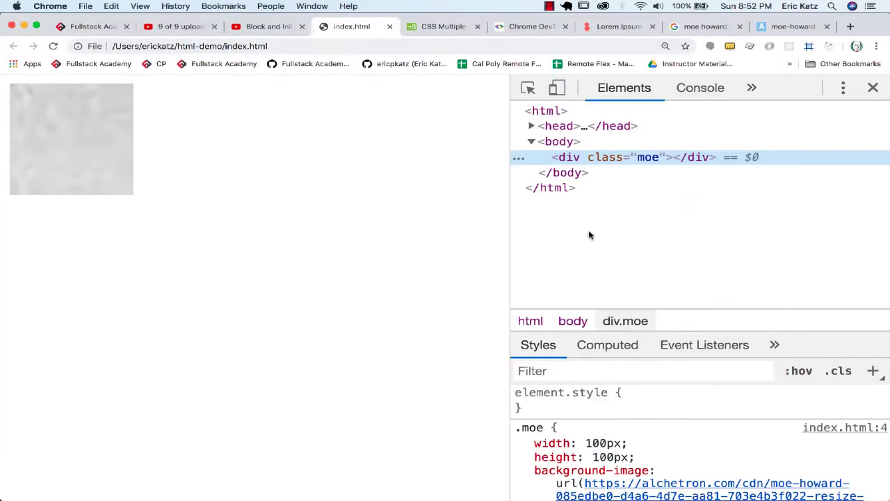
pyautogui.moveTo(196, 181)
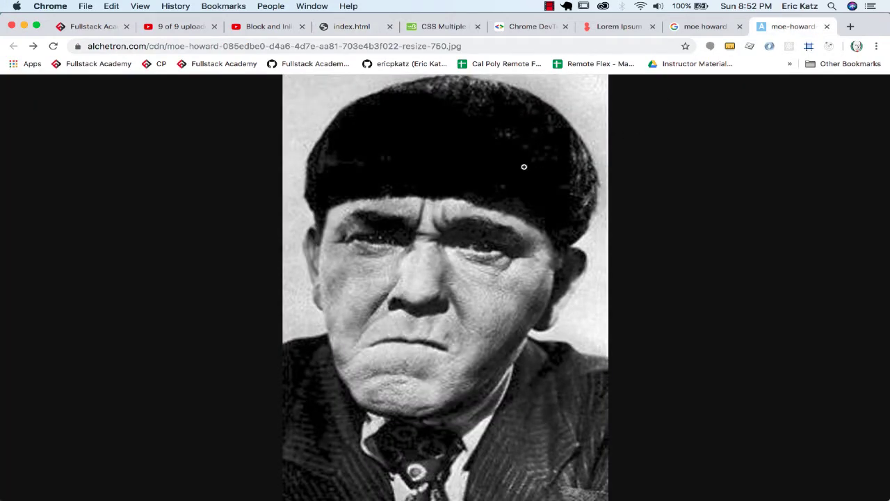
pyautogui.moveTo(371, 122)
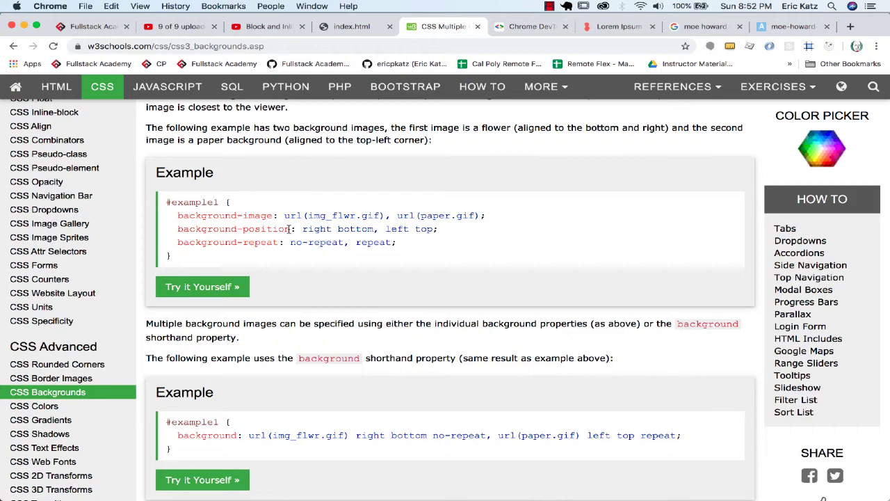
# Scroll the W3Schools CSS Backgrounds page to the background-position example.
pyautogui.scroll(-3)
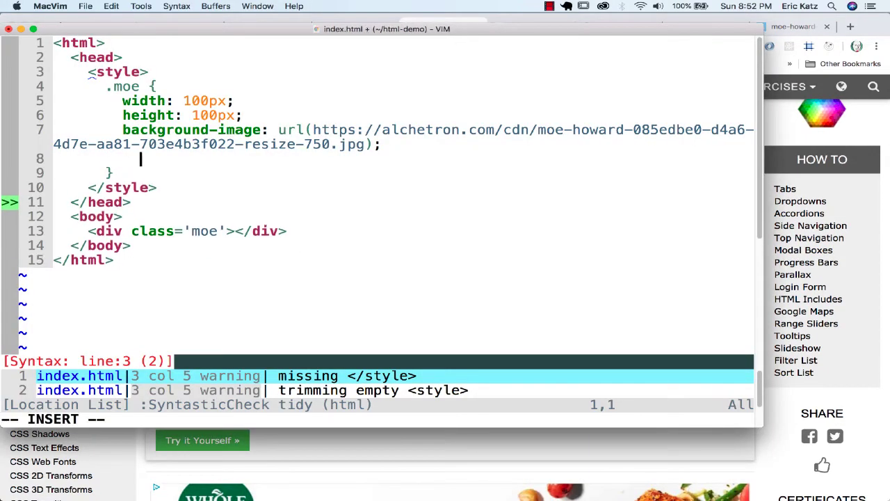
# Start a background-position: declaration in the .moe rule and return to the browser.
pyautogui.write('backgro')
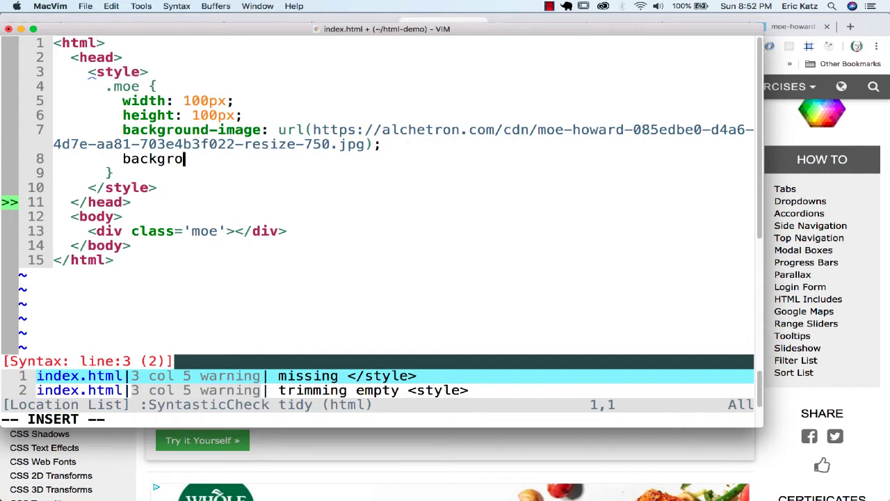
pyautogui.write('und-position:')
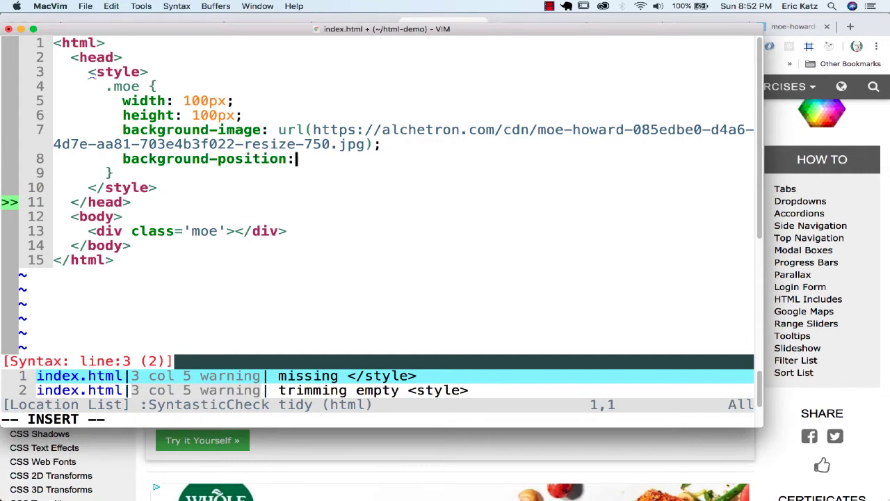
pyautogui.click(352, 27)
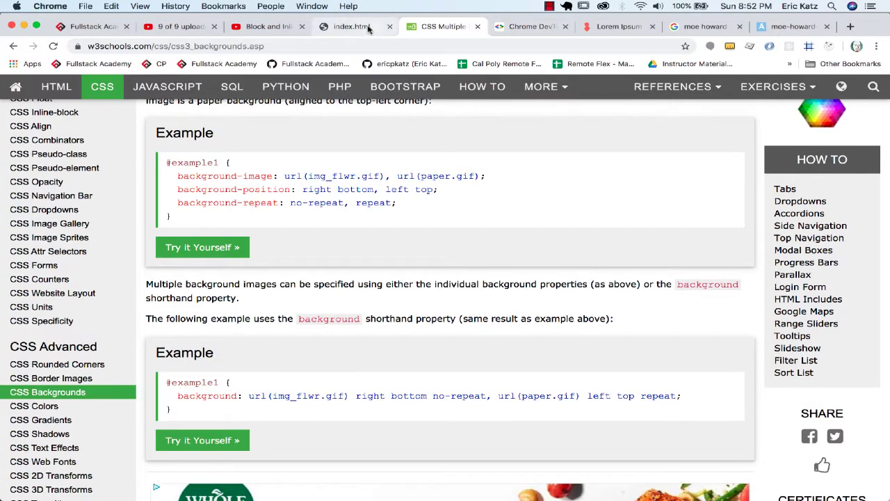
# From the index.html page, view the full-size Moe Howard photo in its own tab.
pyautogui.click(350, 27)
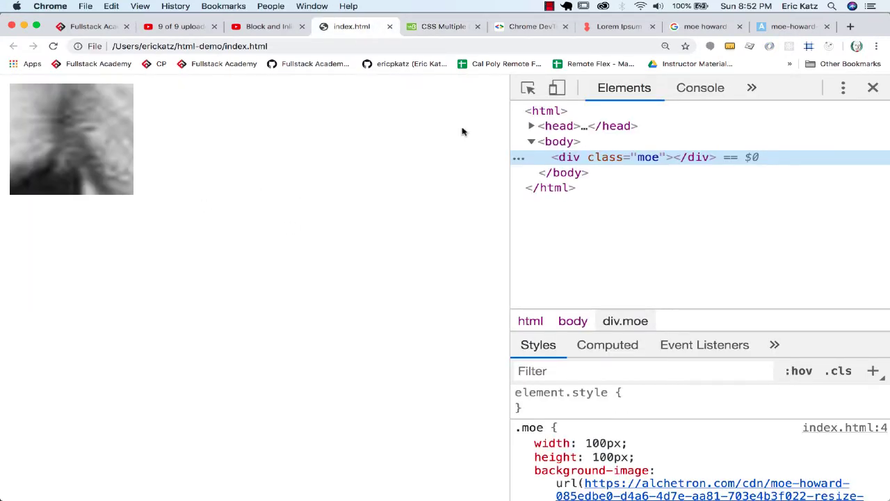
pyautogui.click(793, 27)
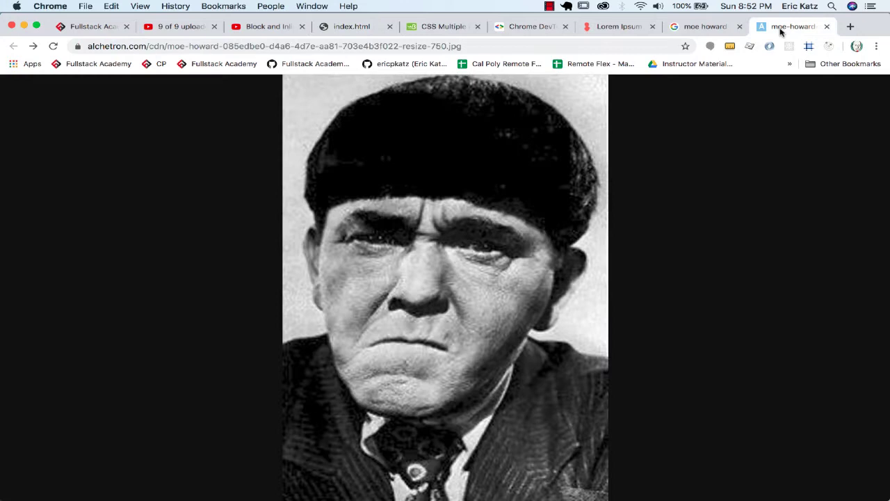
pyautogui.moveTo(442, 256)
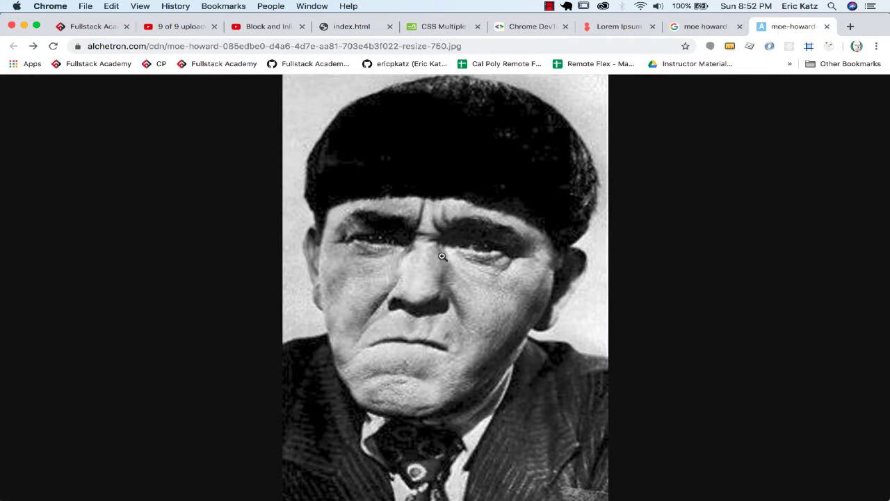
pyautogui.moveTo(423, 271)
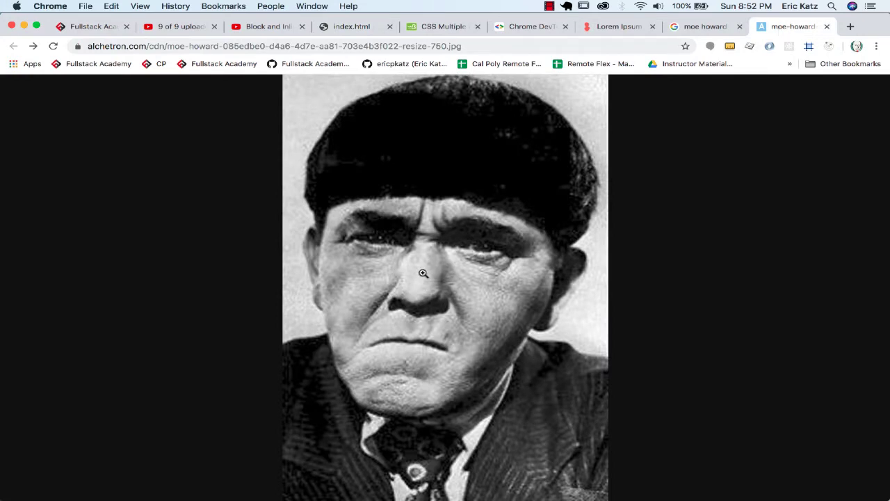
pyautogui.moveTo(576, 125)
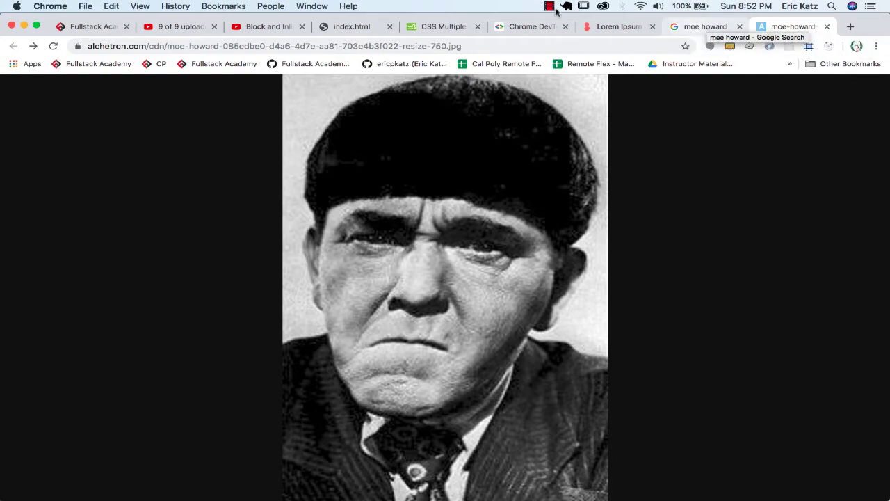
# Scroll the W3Schools CSS Backgrounds page down to the background-size contain/cover section.
pyautogui.click(442, 27)
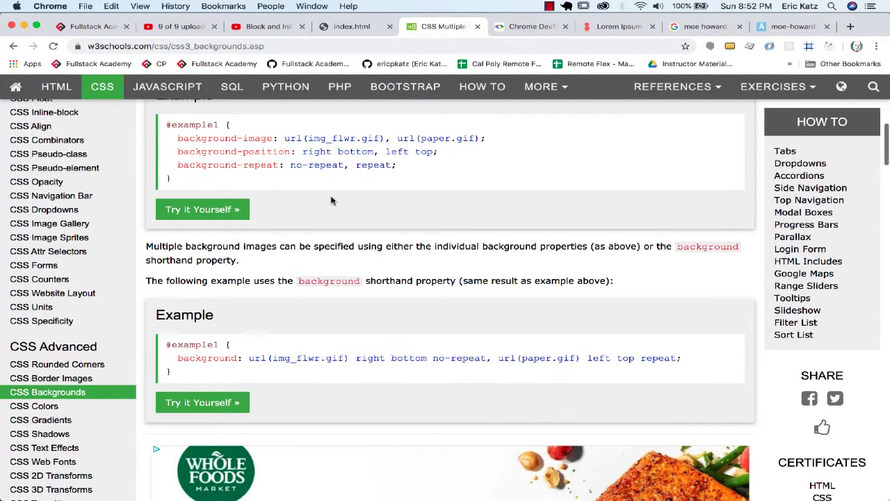
pyautogui.scroll(-3)
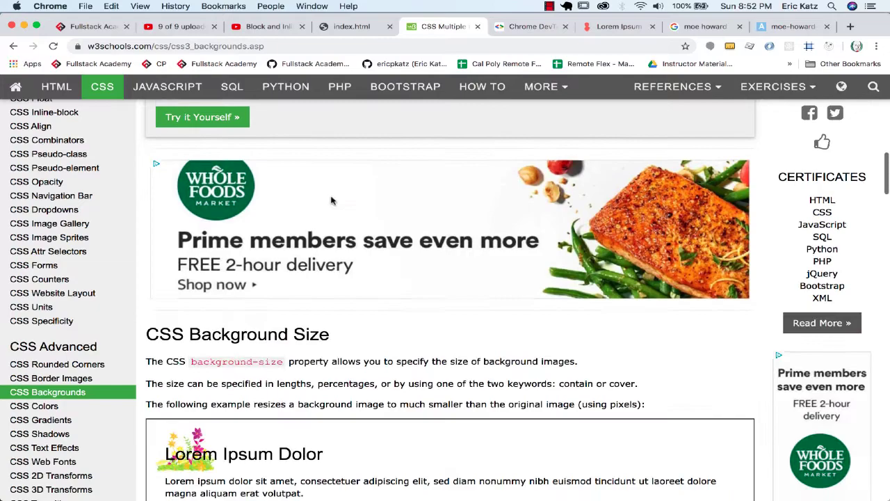
pyautogui.scroll(-3)
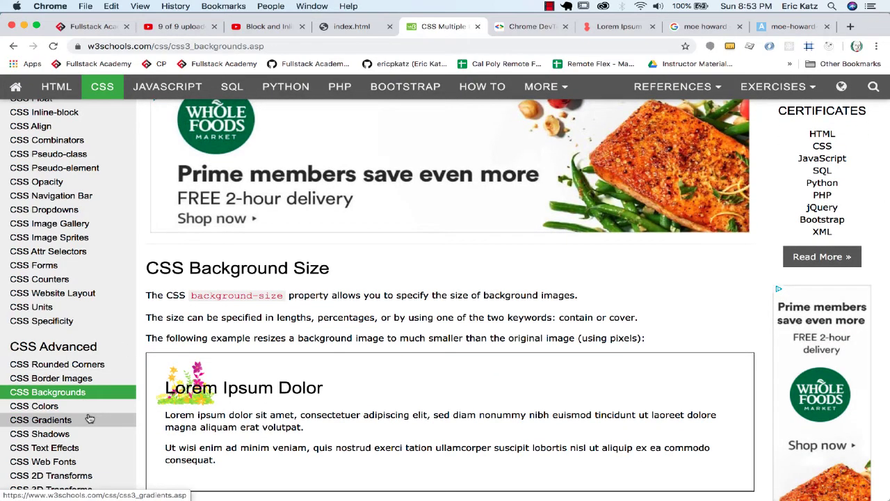
pyautogui.scroll(-3)
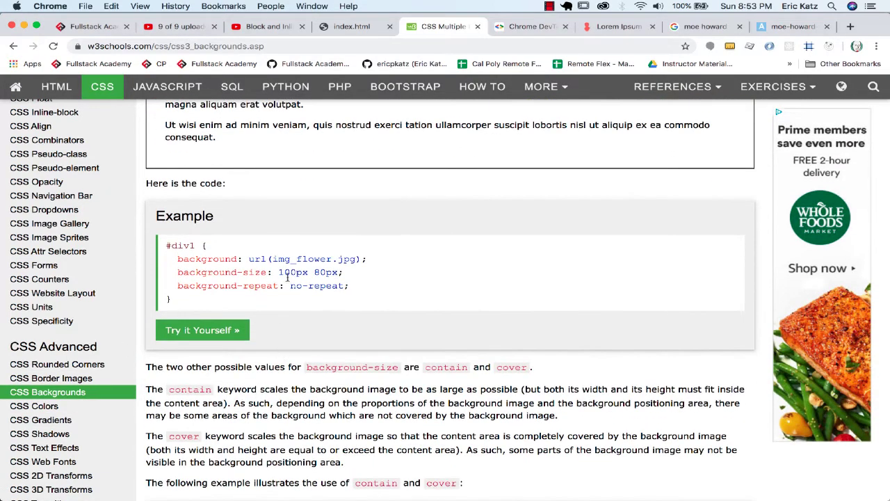
pyautogui.scroll(-3)
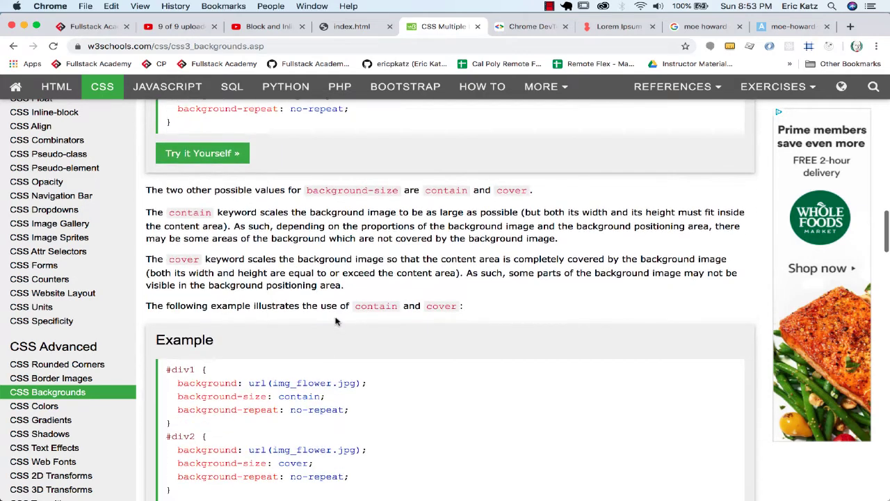
pyautogui.scroll(-3)
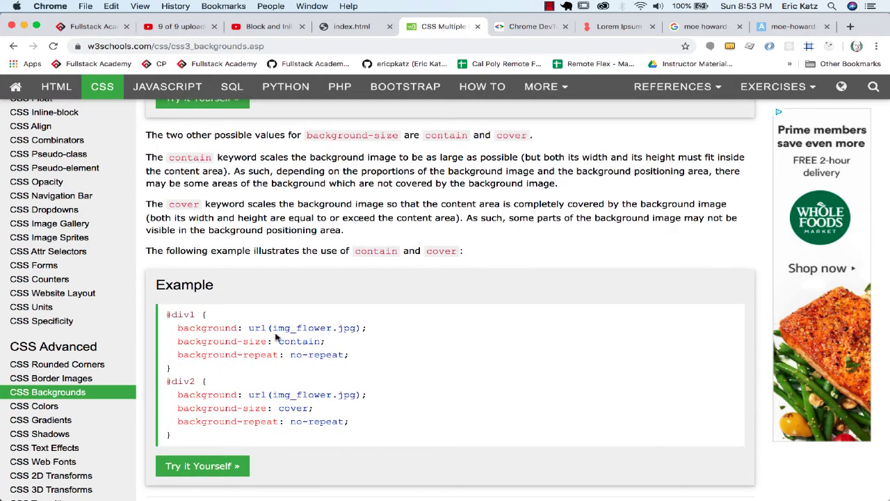
pyautogui.moveTo(286, 417)
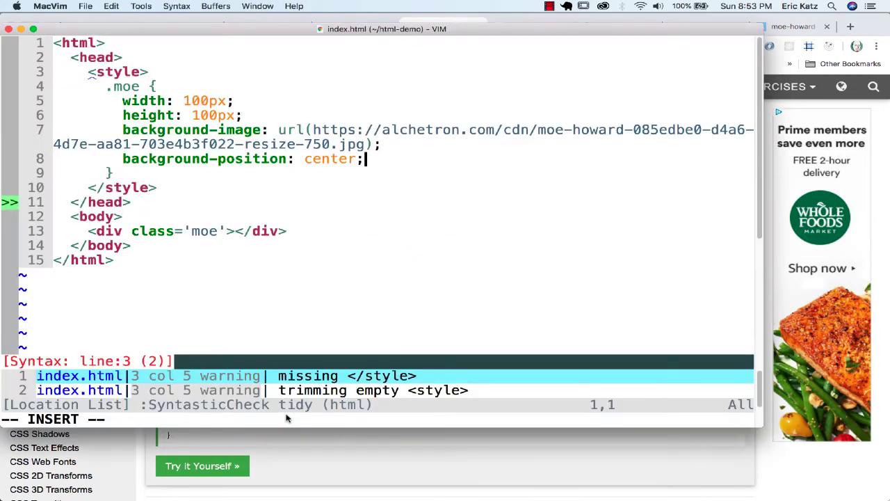
# Begin a background-size declaration below background-position: center in the .moe rule.
pyautogui.write('b')
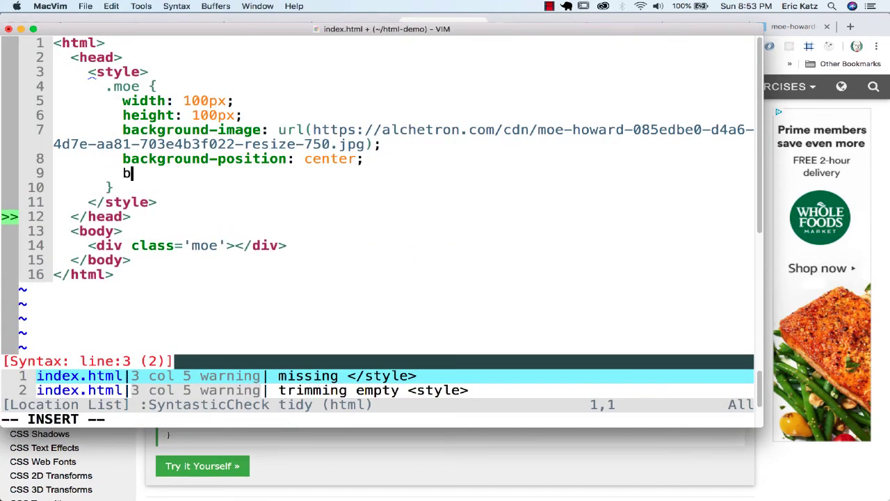
pyautogui.write('ackground')
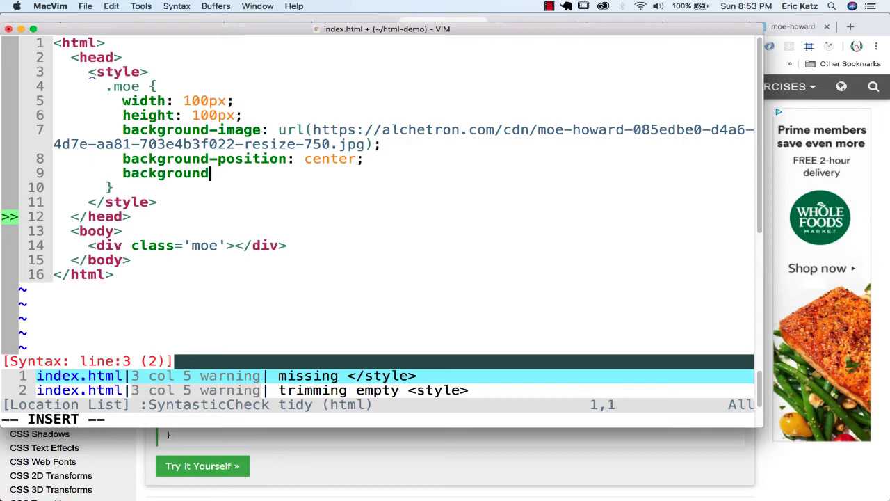
pyautogui.write('-siz')
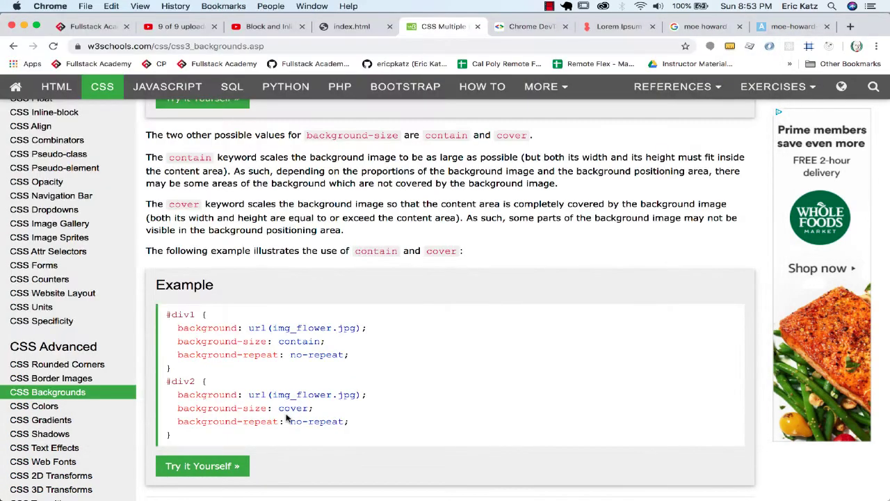
pyautogui.click(351, 26)
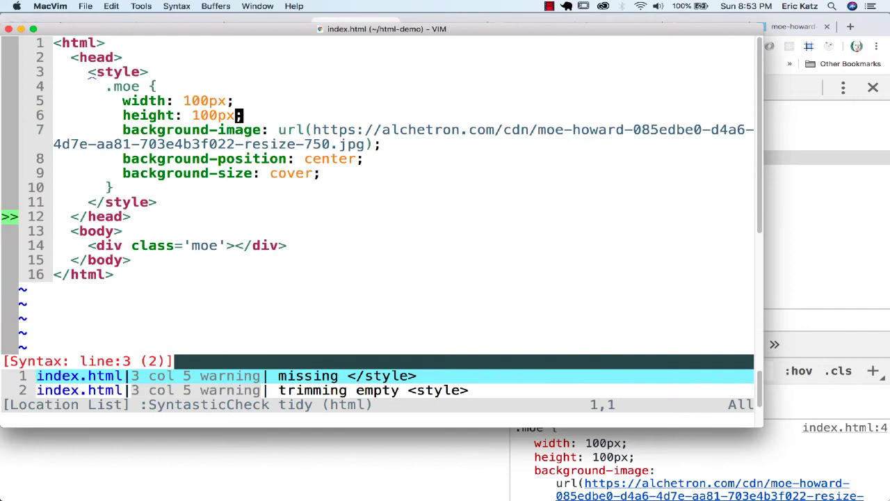
# Add a border-radius declaration after height: 100px in the .moe rule.
pyautogui.write('borde')
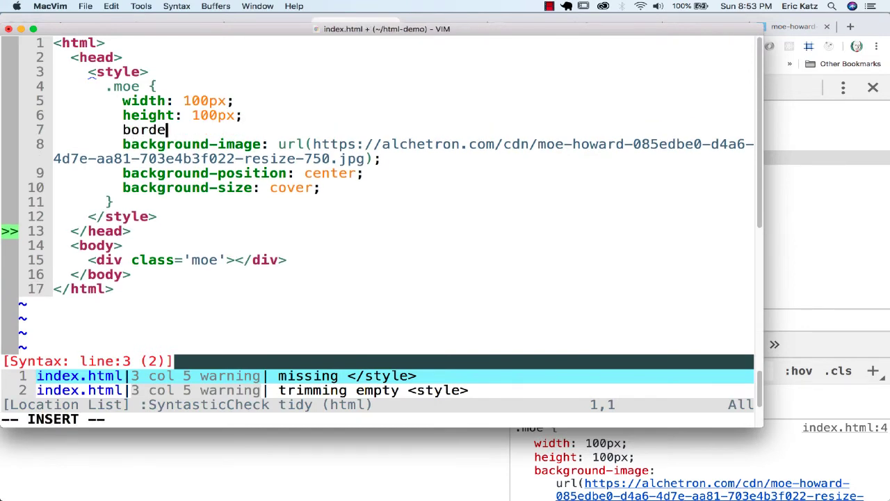
pyautogui.write('r-radiu')
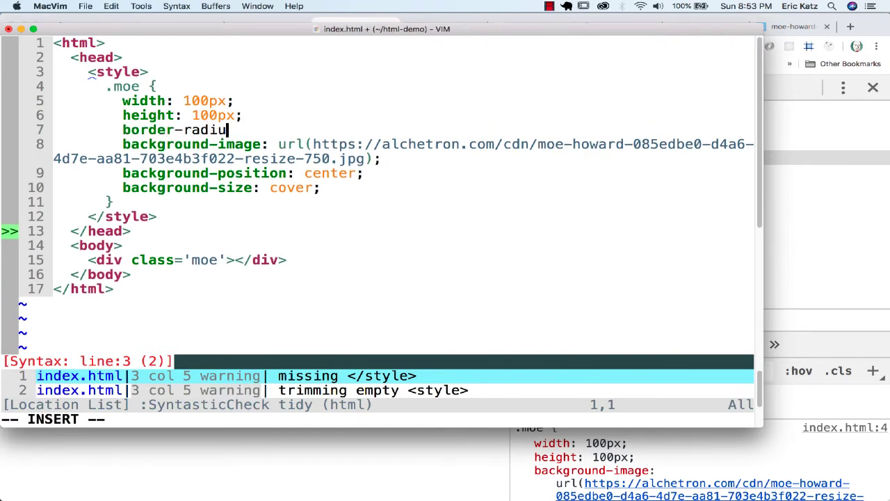
pyautogui.write(': 4')
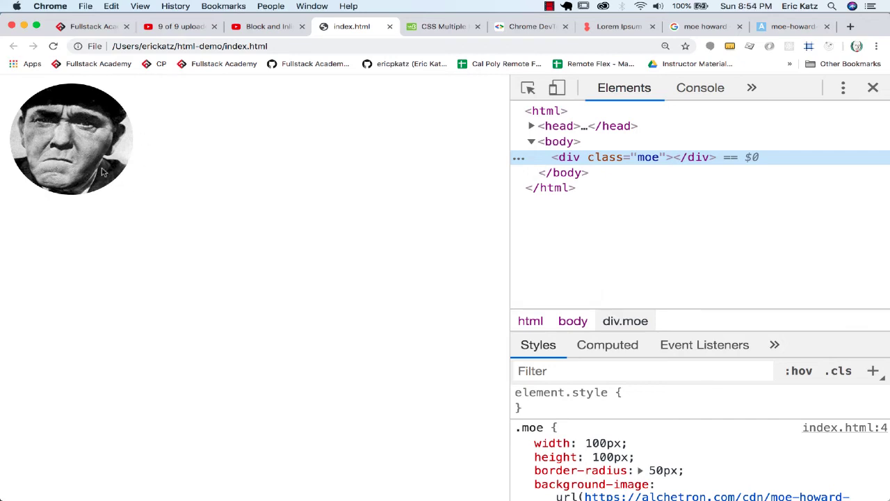
pyautogui.moveTo(235, 195)
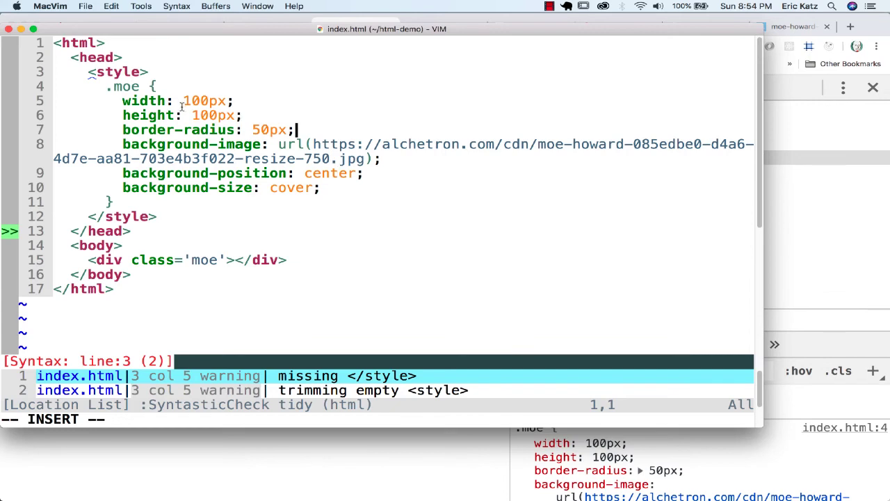
pyautogui.moveTo(247, 200)
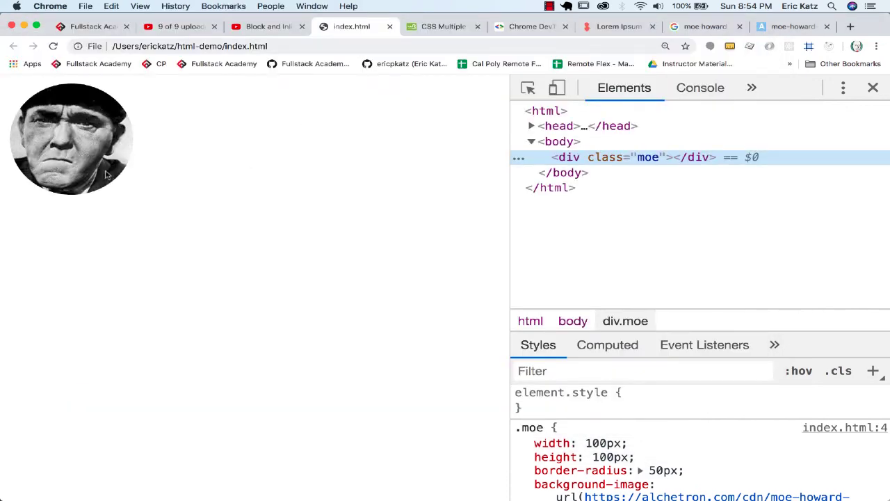
pyautogui.moveTo(96, 138)
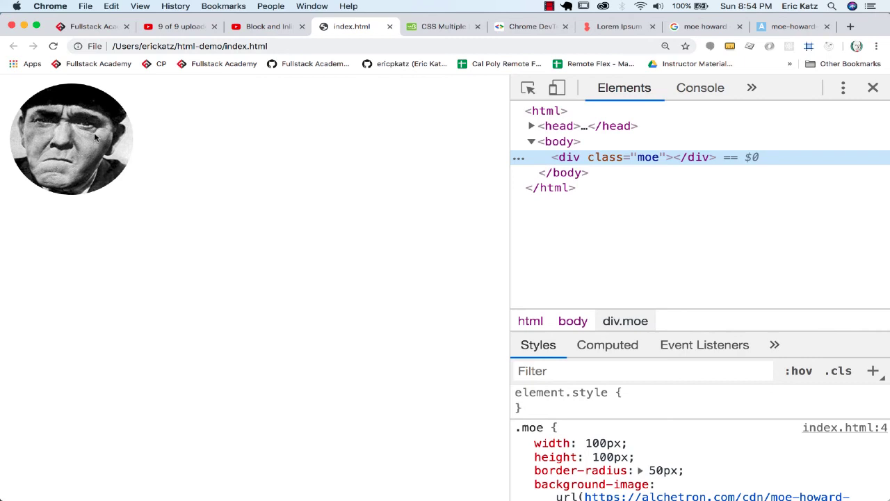
pyautogui.moveTo(82, 165)
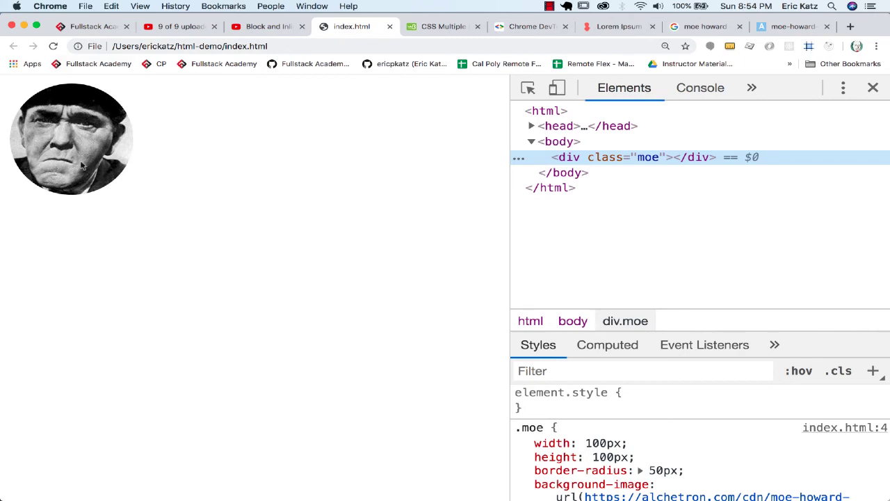
pyautogui.moveTo(89, 169)
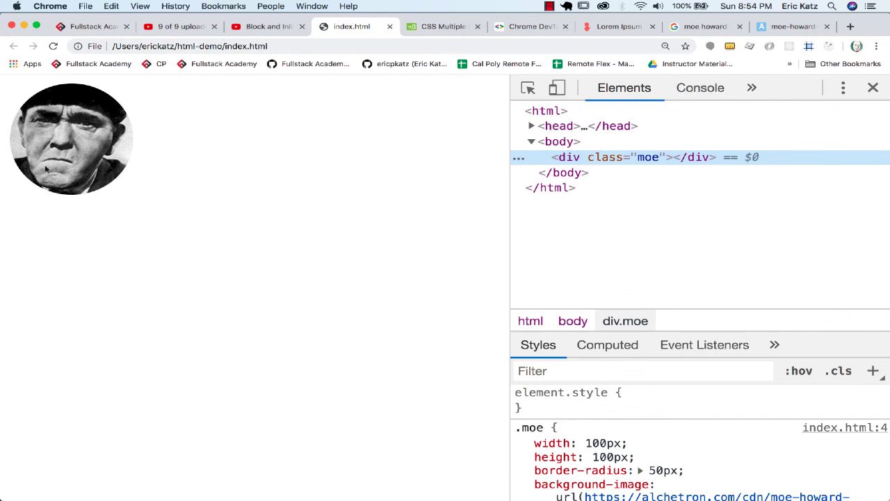
pyautogui.moveTo(81, 162)
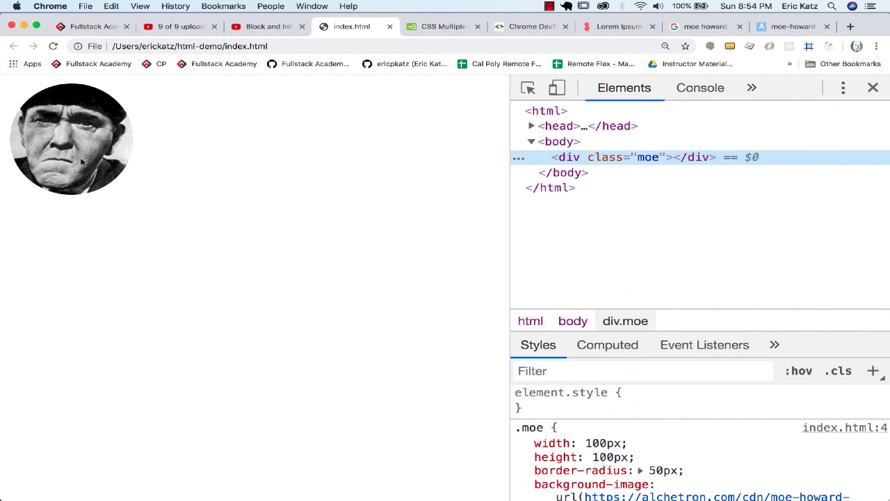